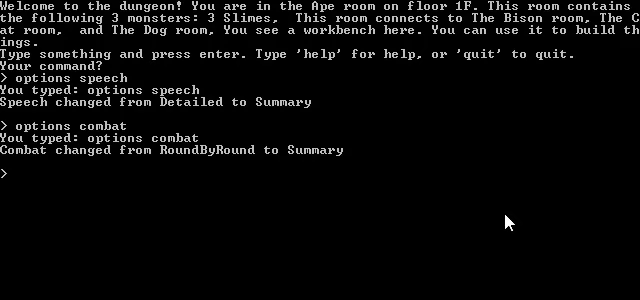
Show player stats and the Ape room, then enter the forcefield-locked Bison room.
type("c")
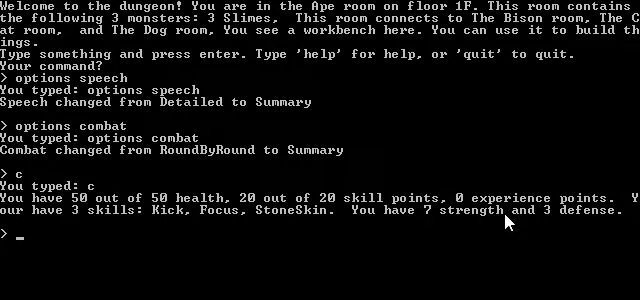
type("l")
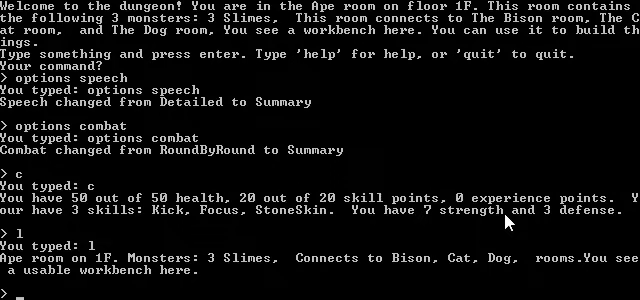
type("go bison")
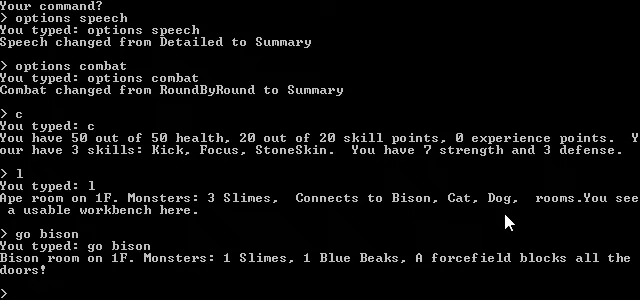
Cast stone skin and focus, try kicking the Blue Beak, then start attacking it.
type("stone")
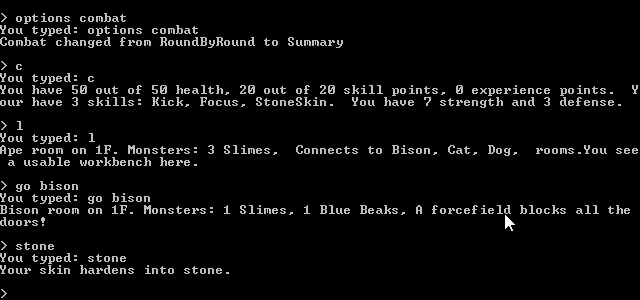
type("focus")
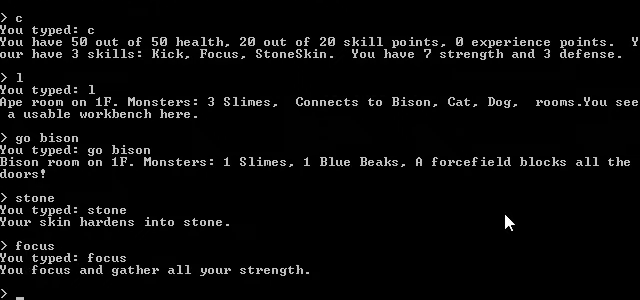
type("kick blue")
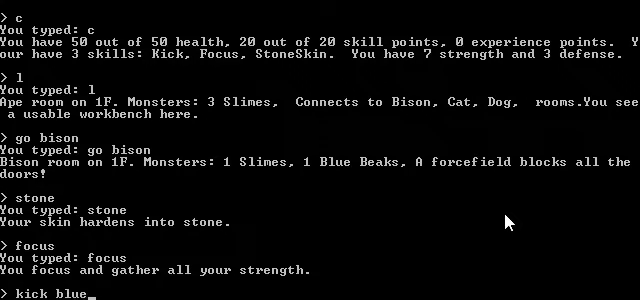
key("Return")
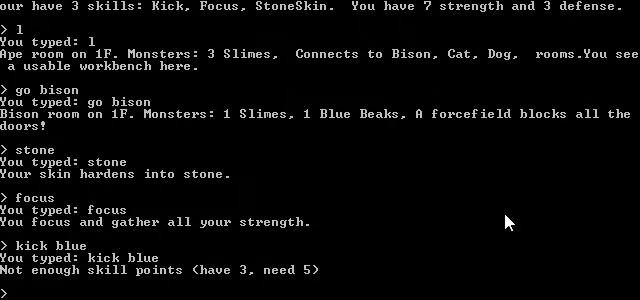
type("a blue")
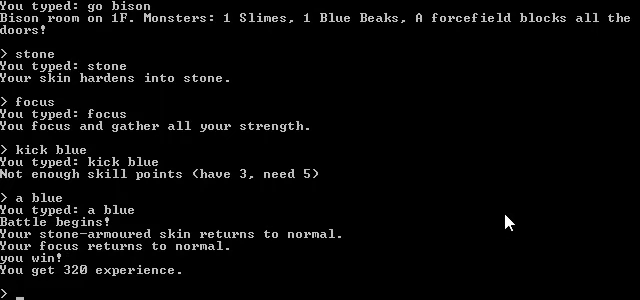
Attack the Blue Beak and then the Slime, clearing the Bison room forcefield.
type("a")
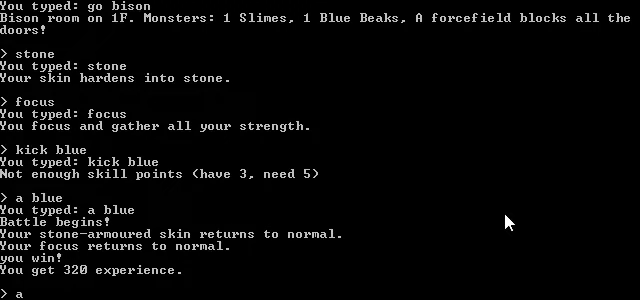
type("a sl")
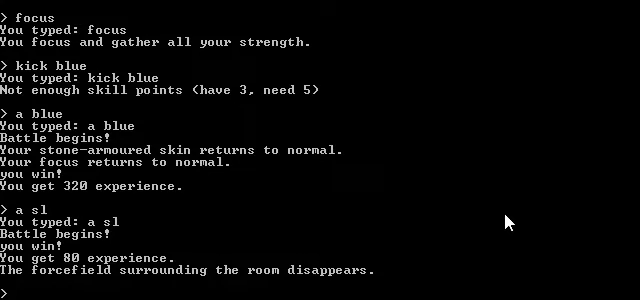
Go to the Dog room, kick the Blue Beak dead for a GlassLid, and quit.
type("go dog")
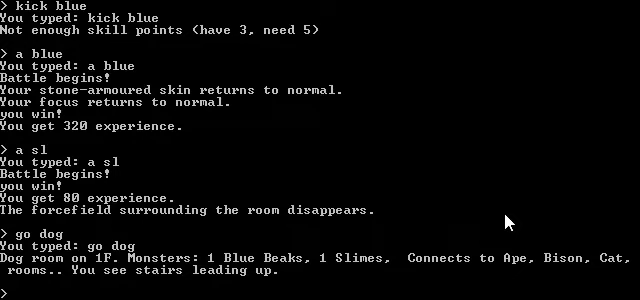
type("ki")
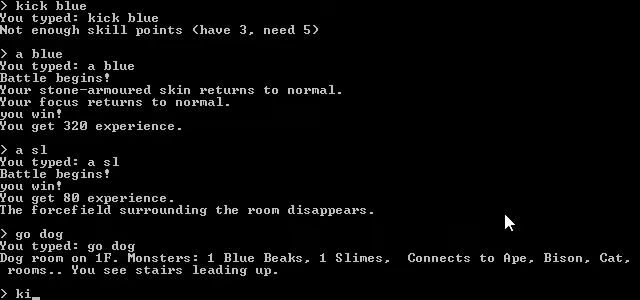
type("kick blue")
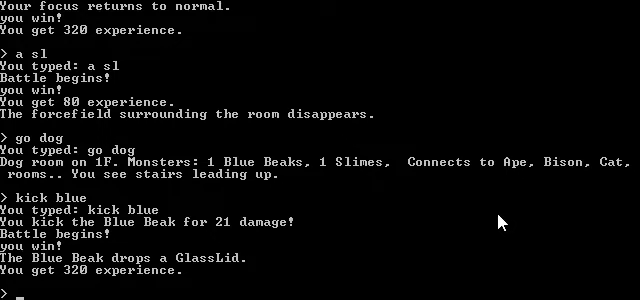
type("quit")
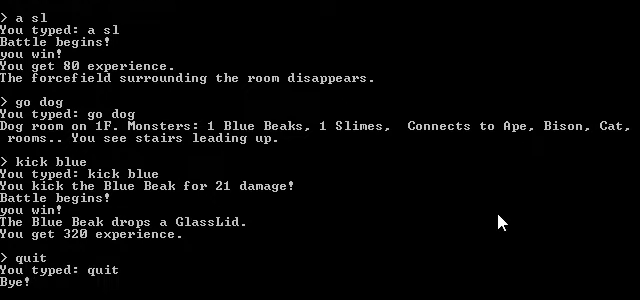